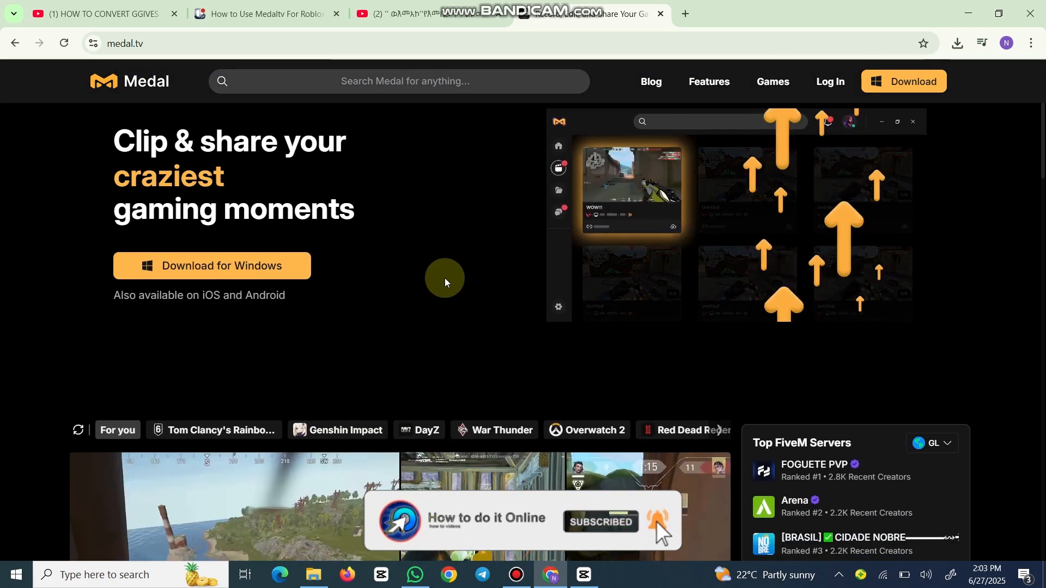
Sign in to Medal.tv through a linked third-party account to reach the home feed
scroll(down, 3)
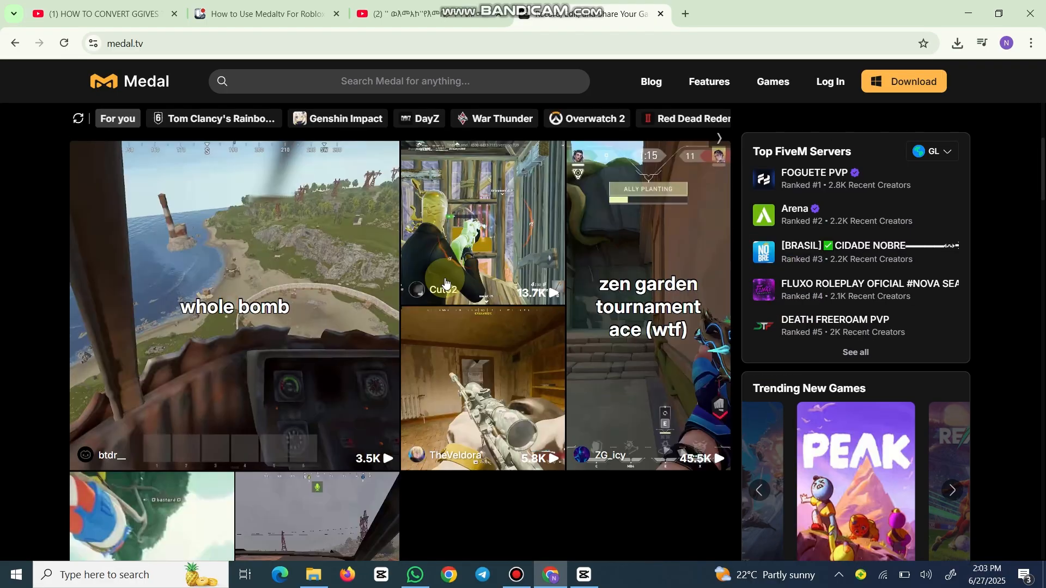
click(829, 81)
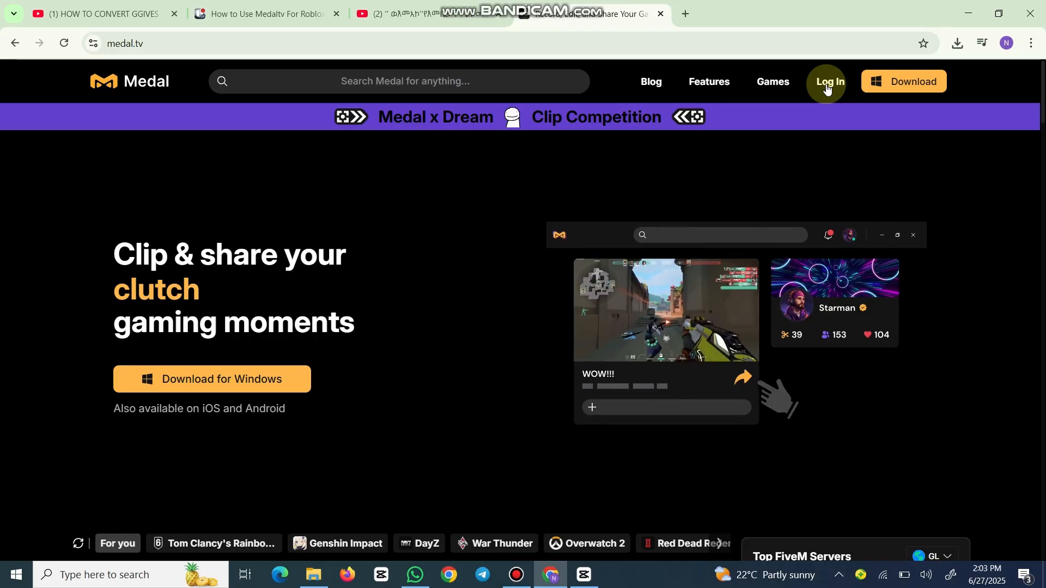
click(825, 82)
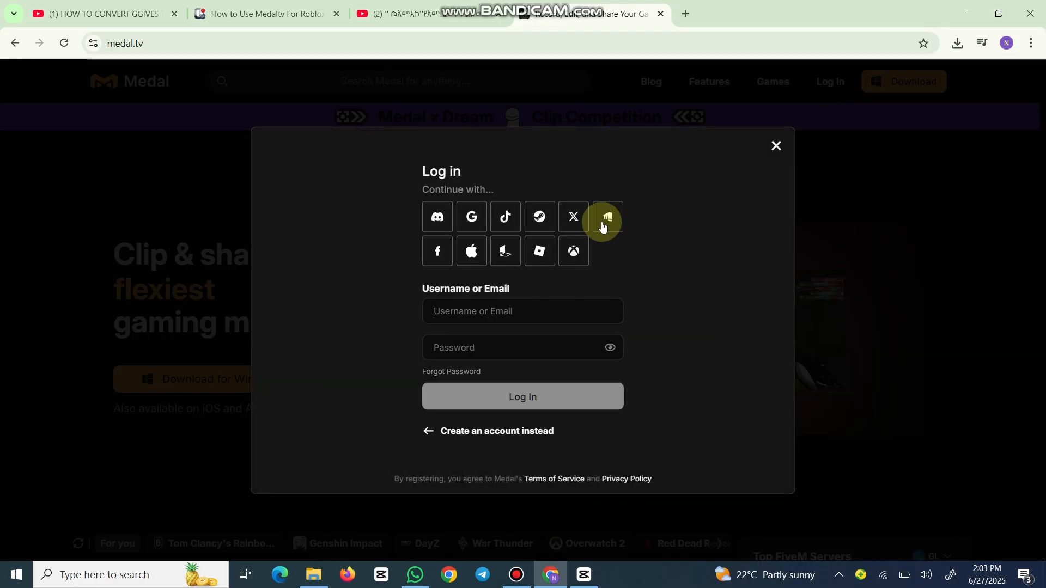
click(521, 310)
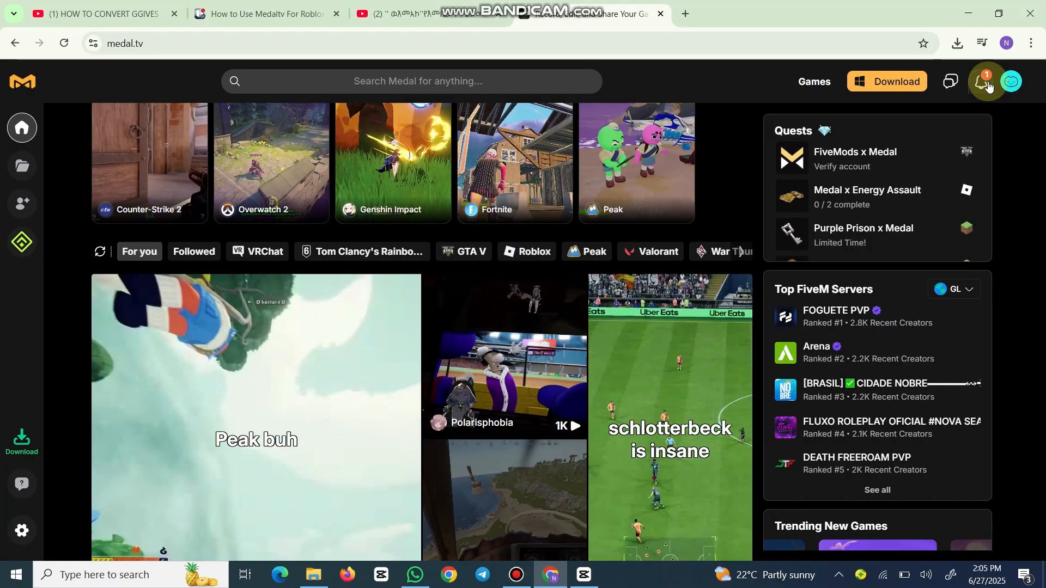
Follow the Roblox game page from Games, then return home and bring up the avatar menu
click(981, 82)
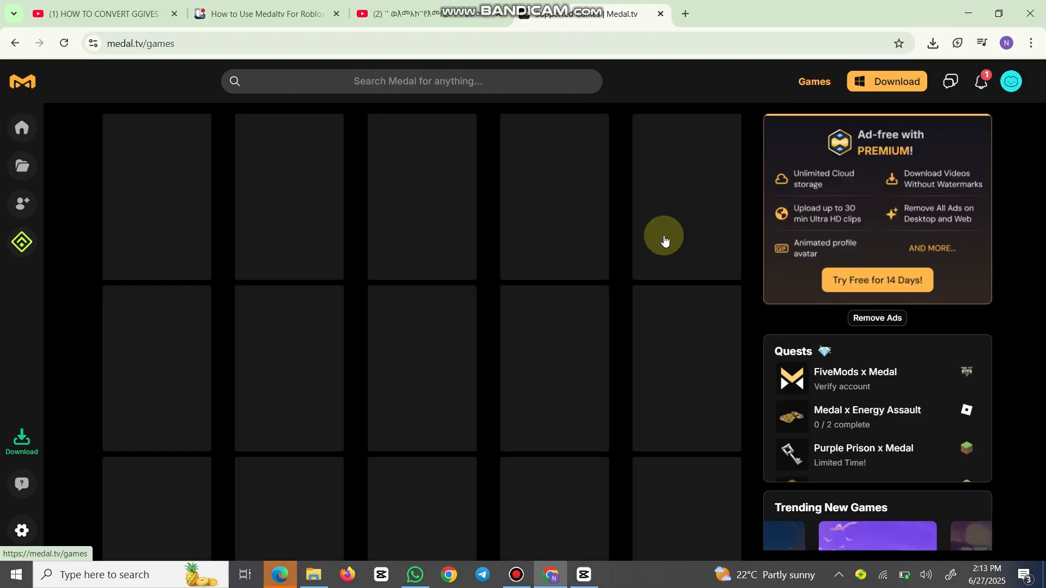
mouse_move(511, 312)
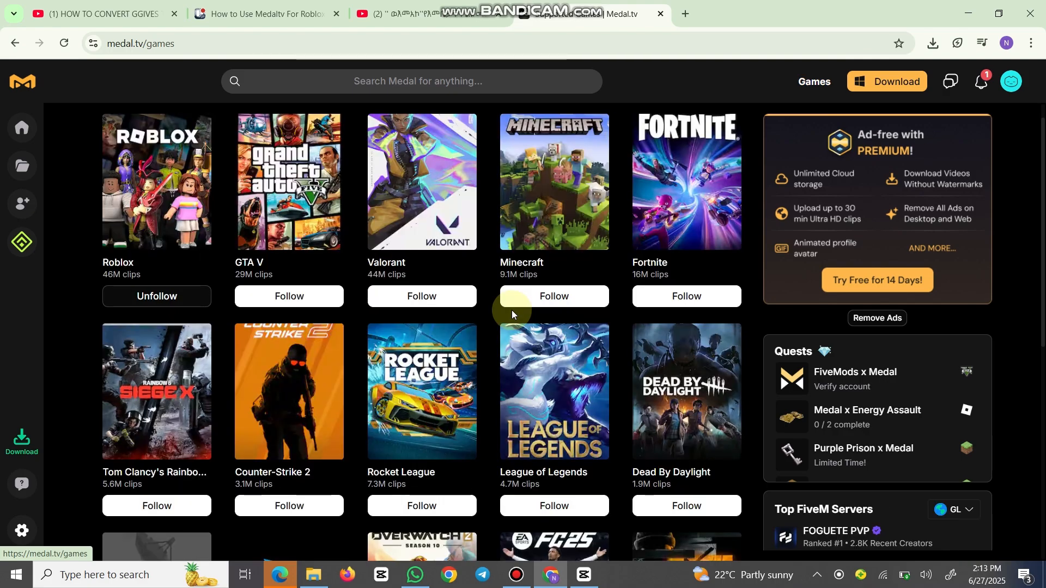
scroll(down, 3)
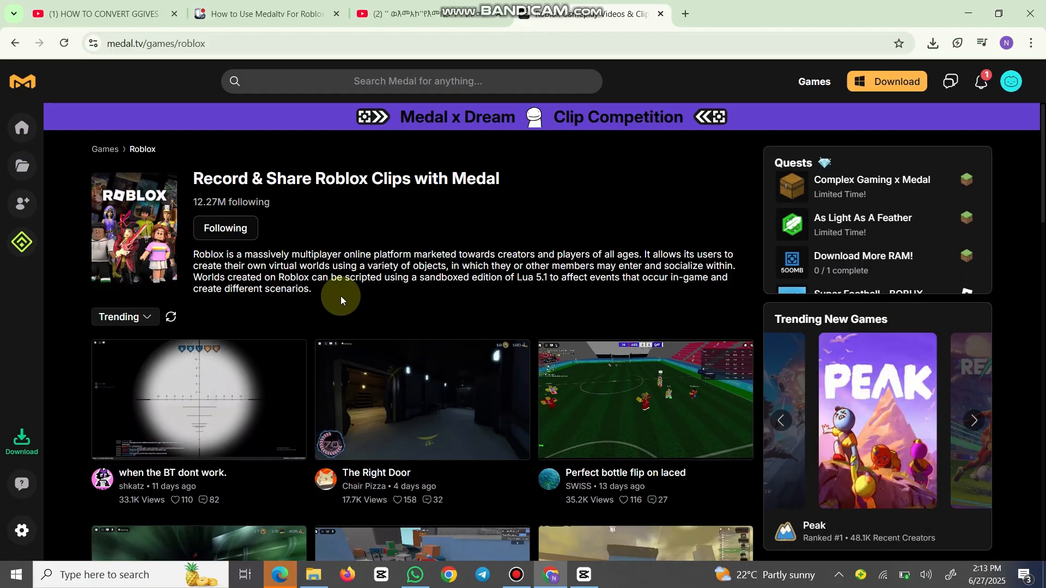
click(1011, 80)
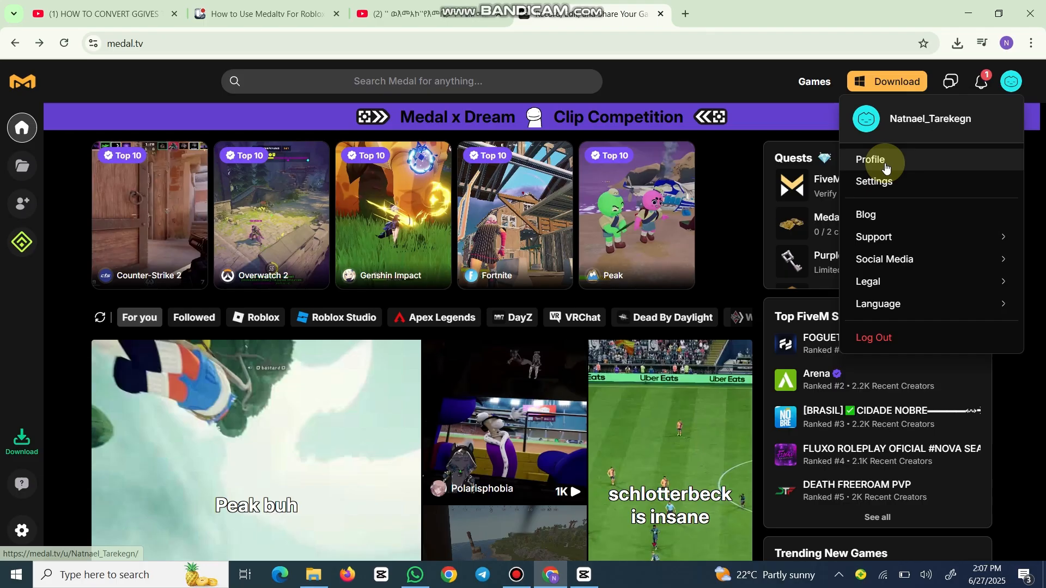
View your own profile page and scroll to its empty Feed tab
click(870, 159)
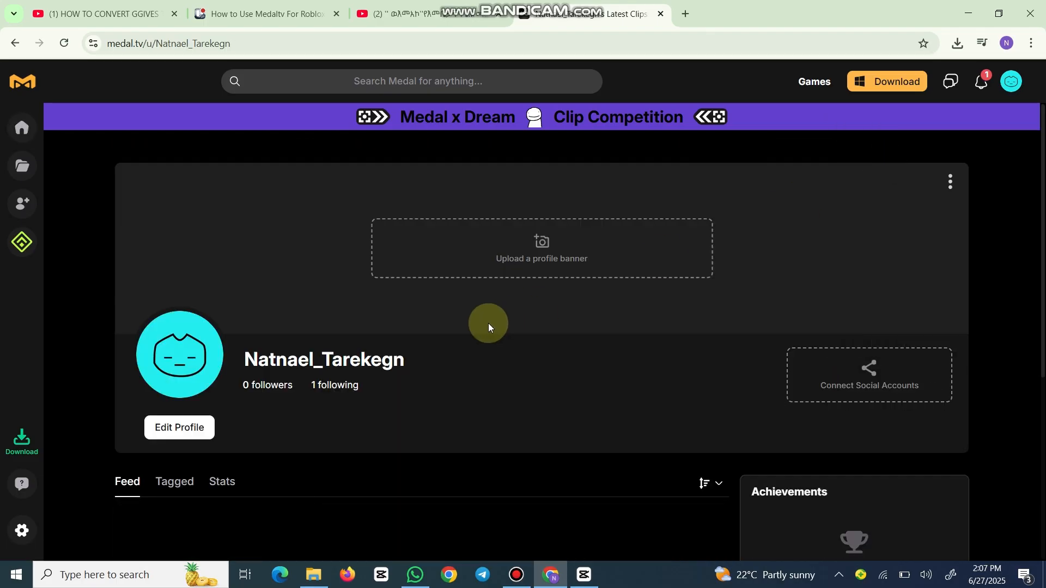
scroll(down, 3)
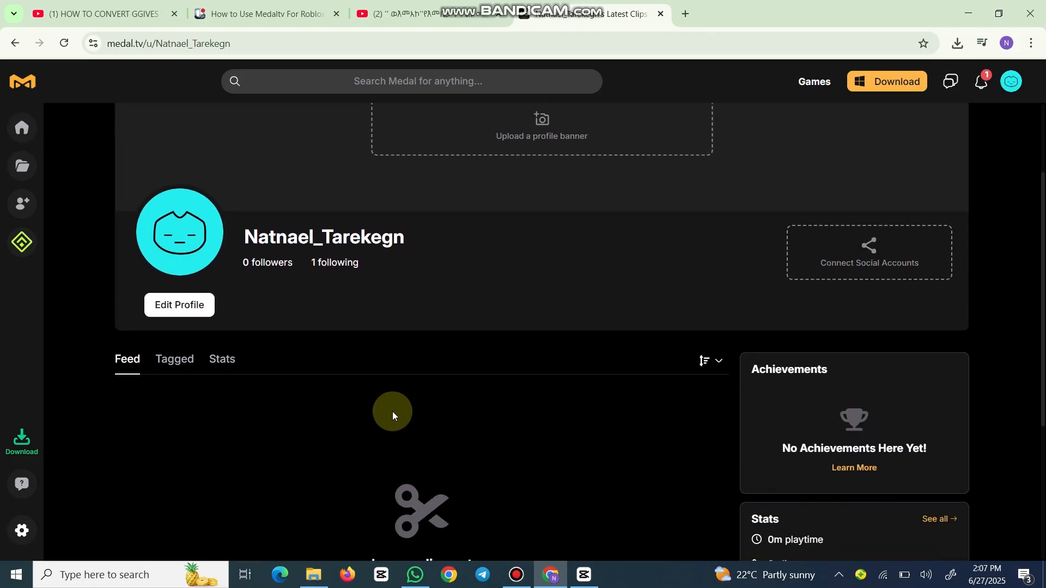
scroll(down, 3)
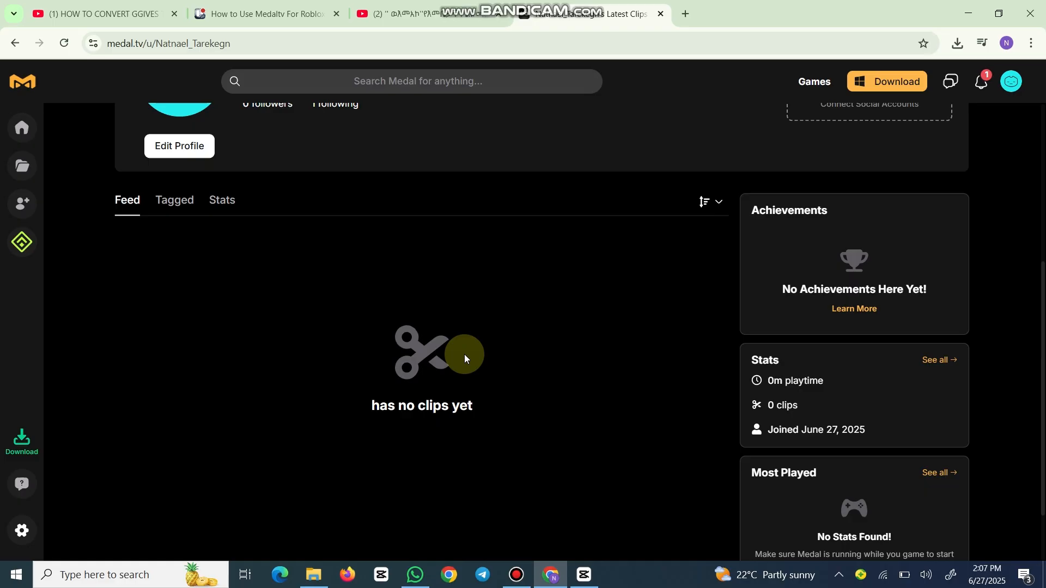
scroll(down, 3)
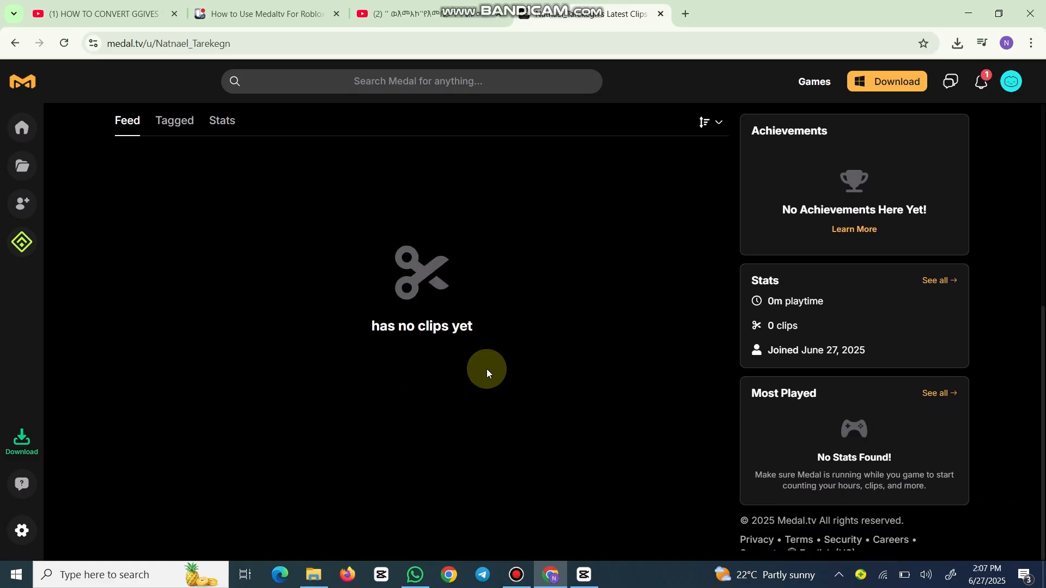